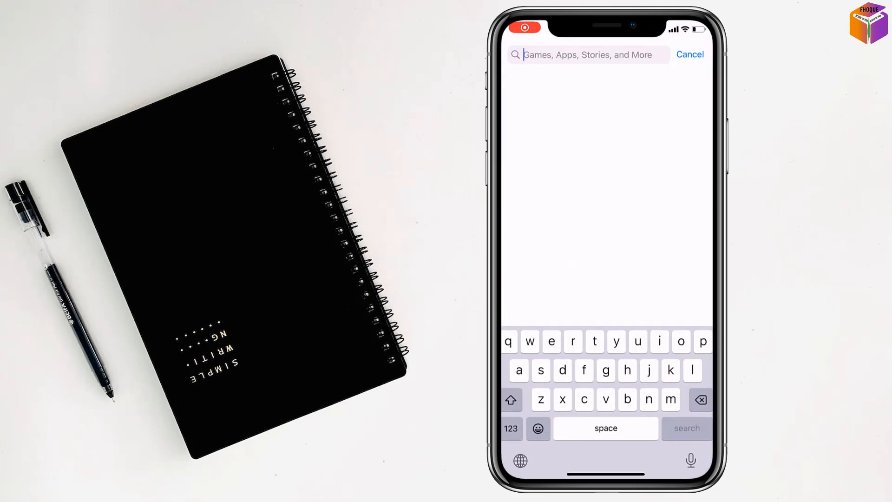
Step: Search the App Store for "tapeacall"
text(tapea)
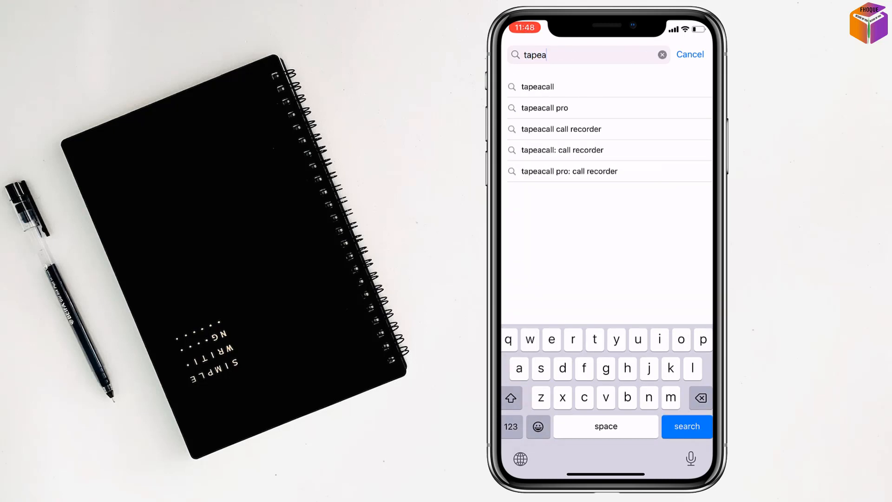
text(call)
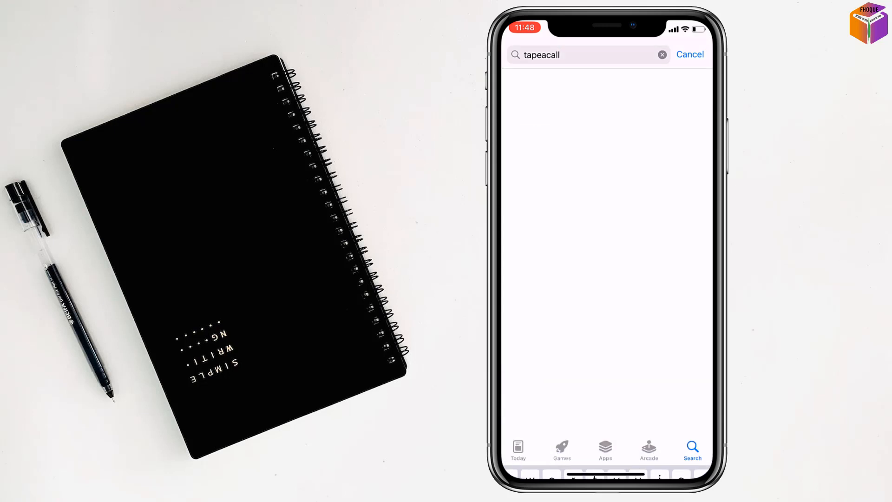
key(enter)
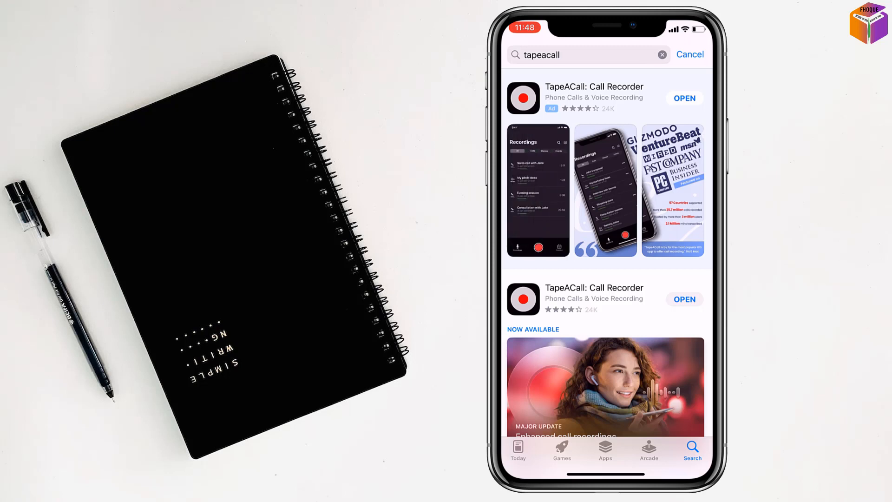
Step: Open the installed TapeACall app and continue past the welcome screen
click(685, 98)
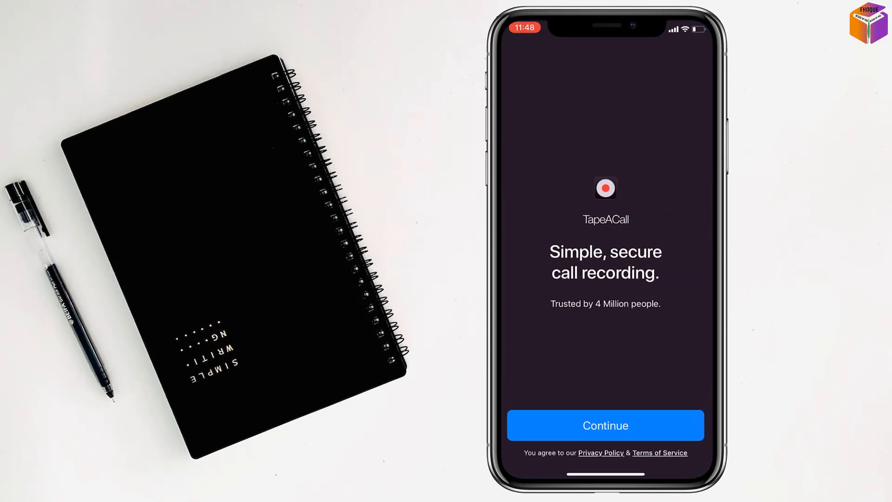
click(605, 425)
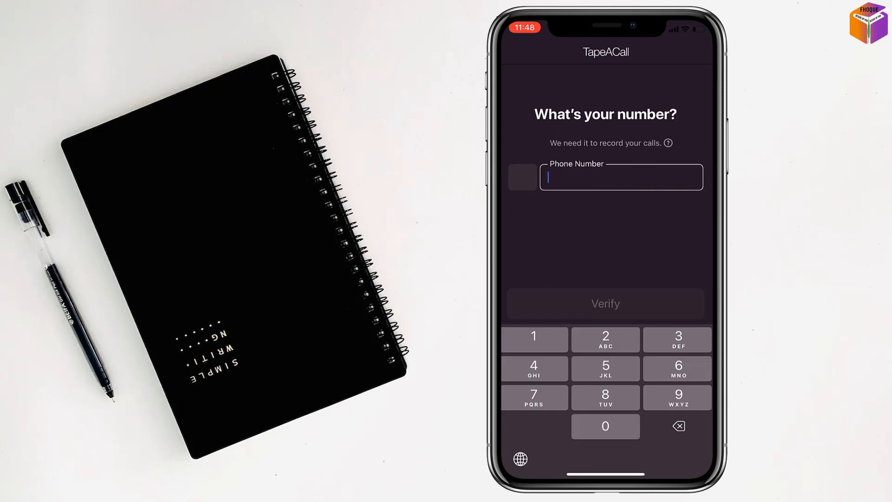
Step: Choose United States (+1) from the country code list
click(523, 177)
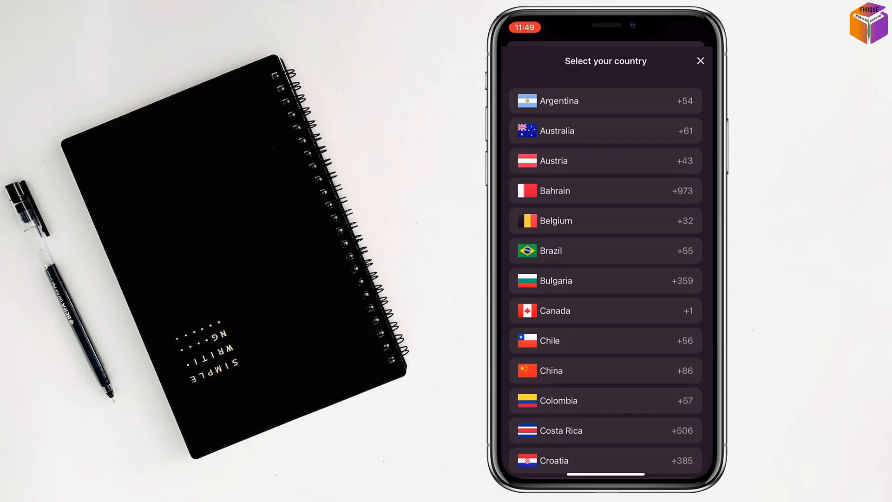
scroll(down, 3)
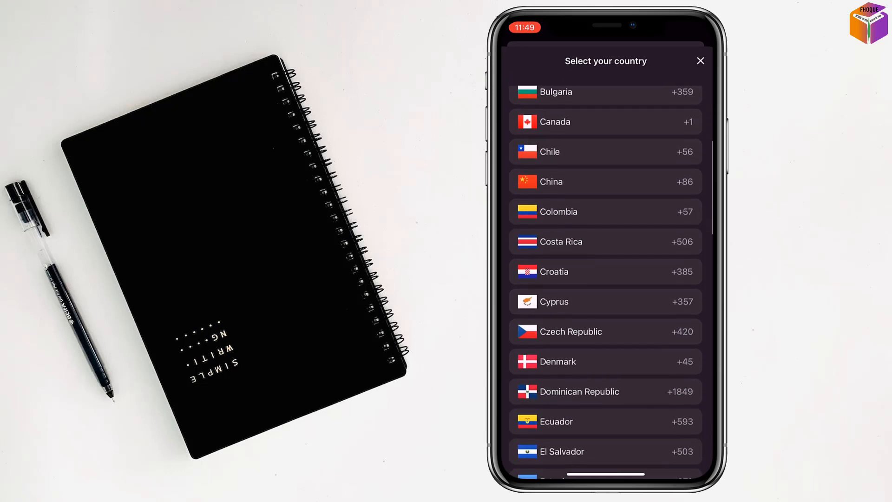
scroll(up, 3)
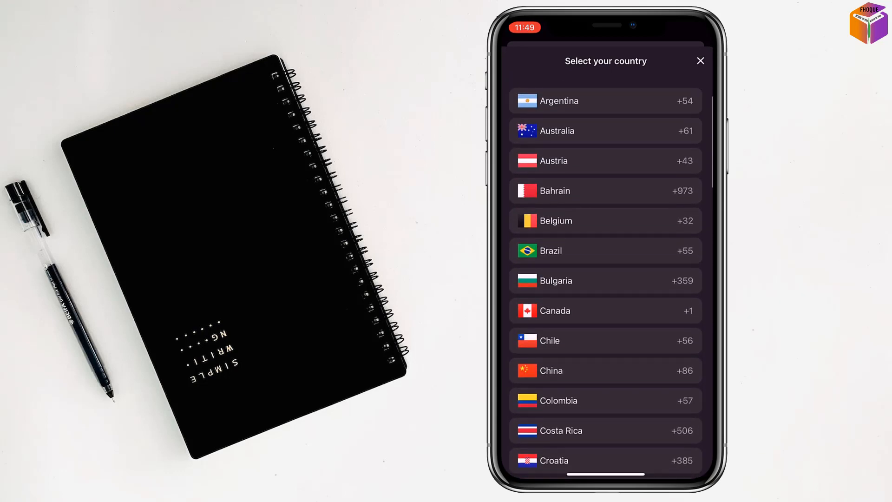
scroll(down, 3)
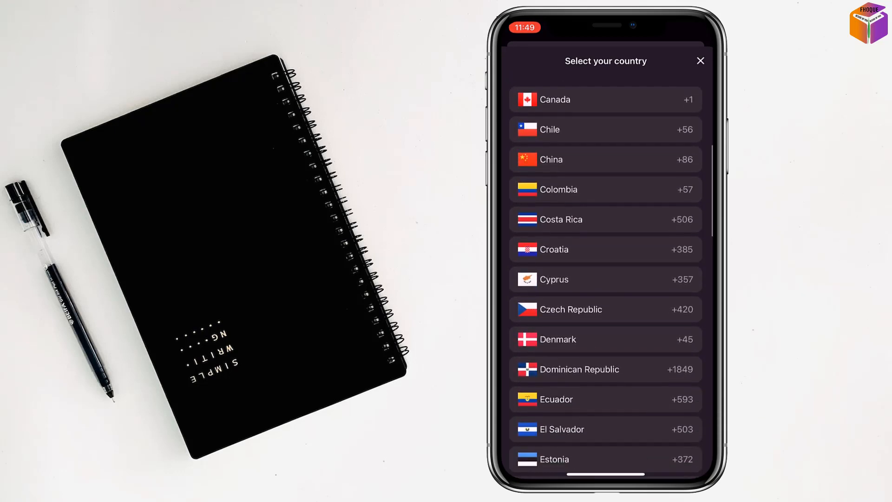
scroll(down, 3)
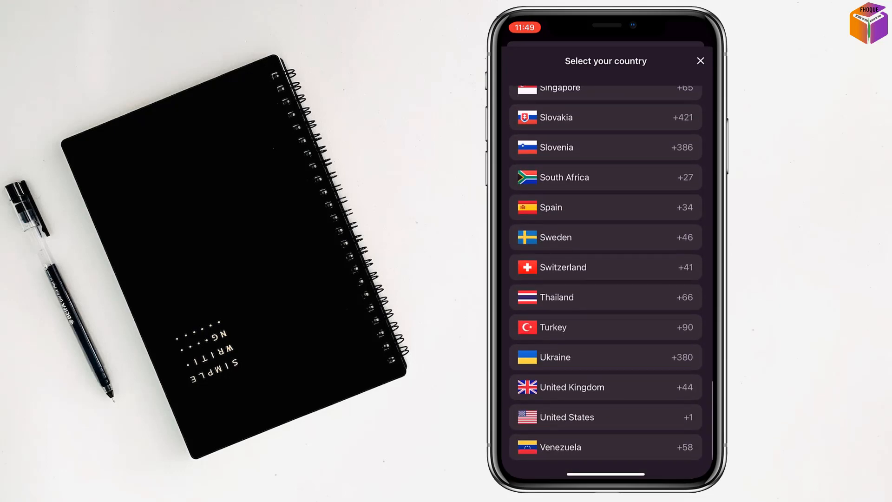
click(566, 417)
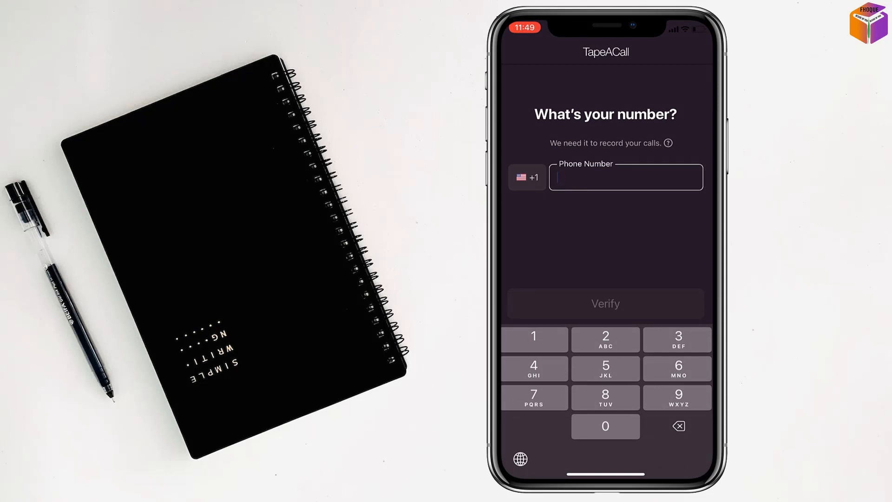
Step: Enter the partial number 1523 and submit it for verification
text(1523)
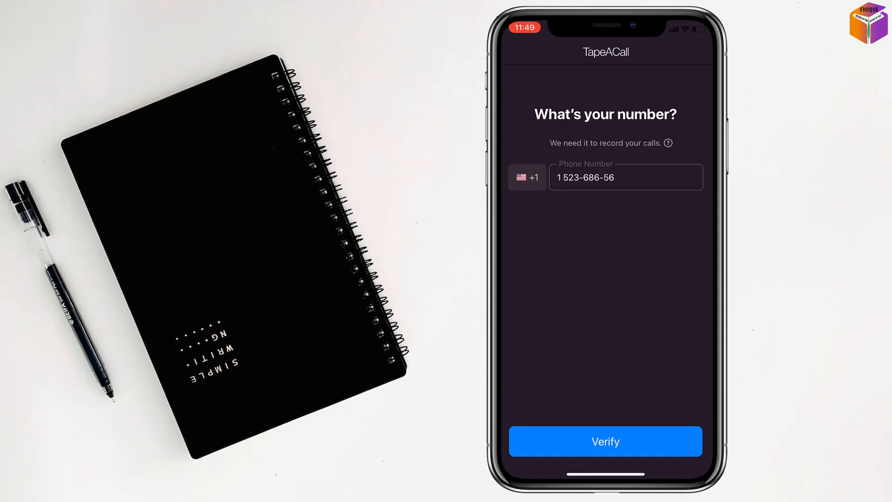
click(606, 441)
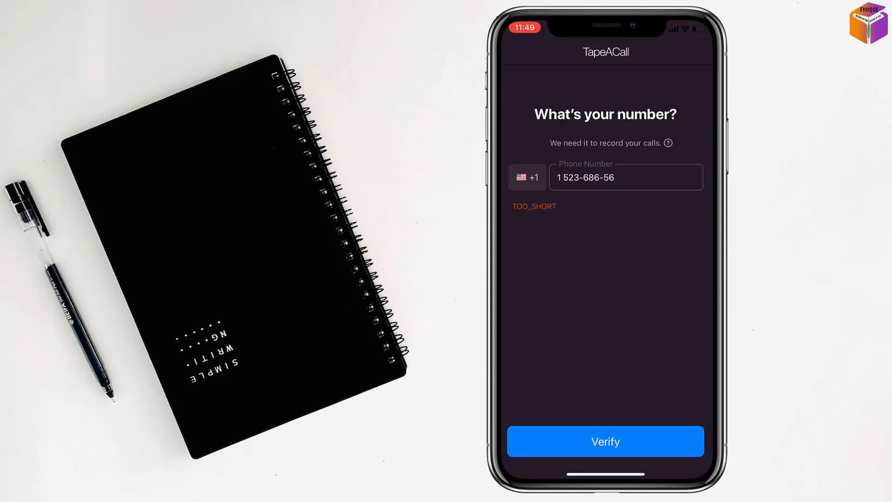